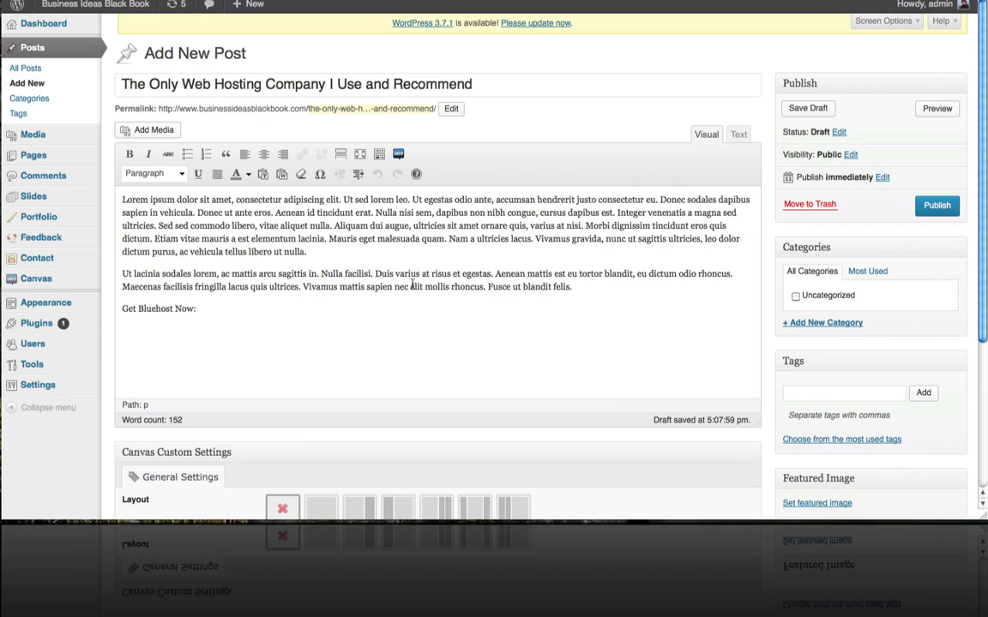
{"action": "mouse_move", "coordinate": [410, 283]}
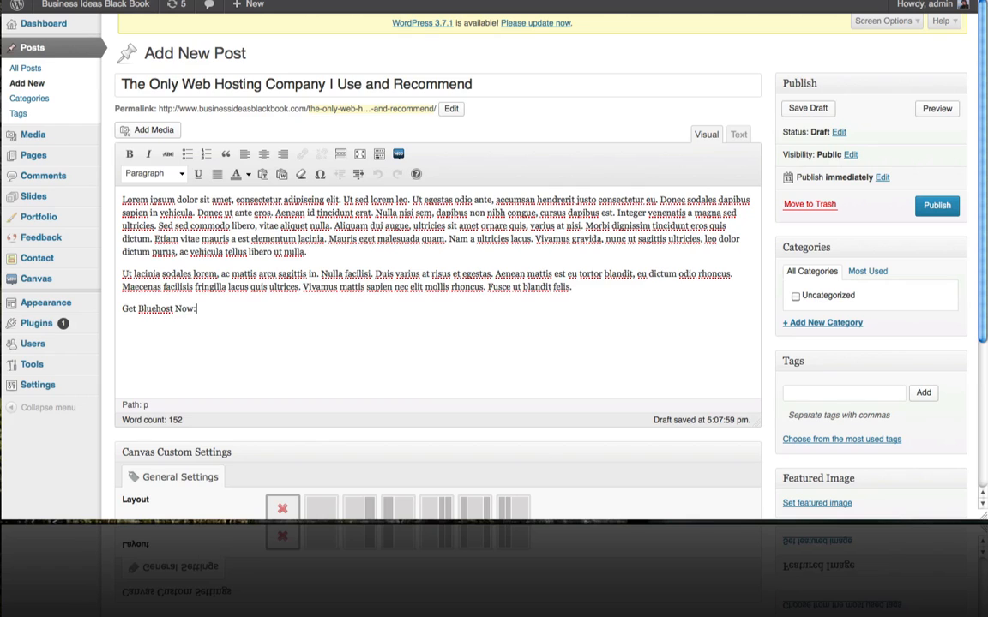
Step: Leave the hosting draft post editor for the WordPress admin Dashboard
{"action": "left_click", "coordinate": [43, 23]}
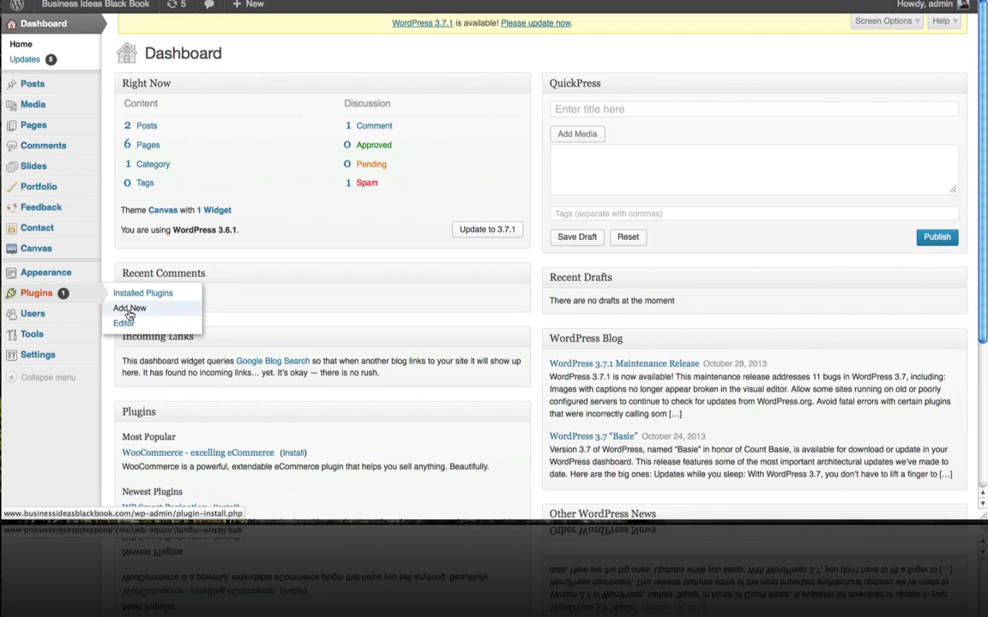
Step: Search plugins for 'pretty', then install and activate Pretty Link Lite
{"action": "left_click", "coordinate": [129, 308]}
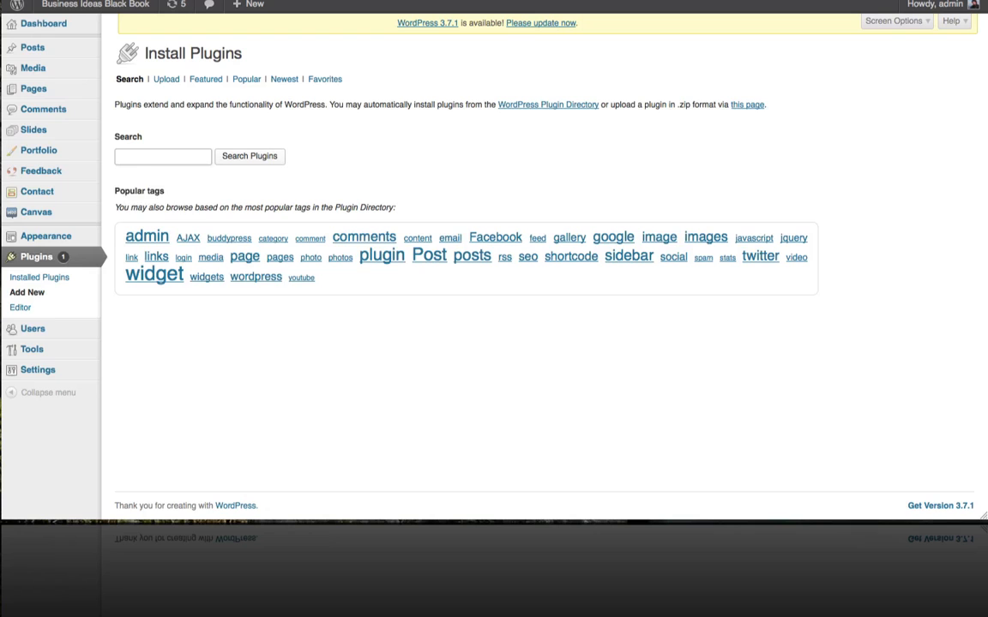
{"action": "type", "text": "pretty link"}
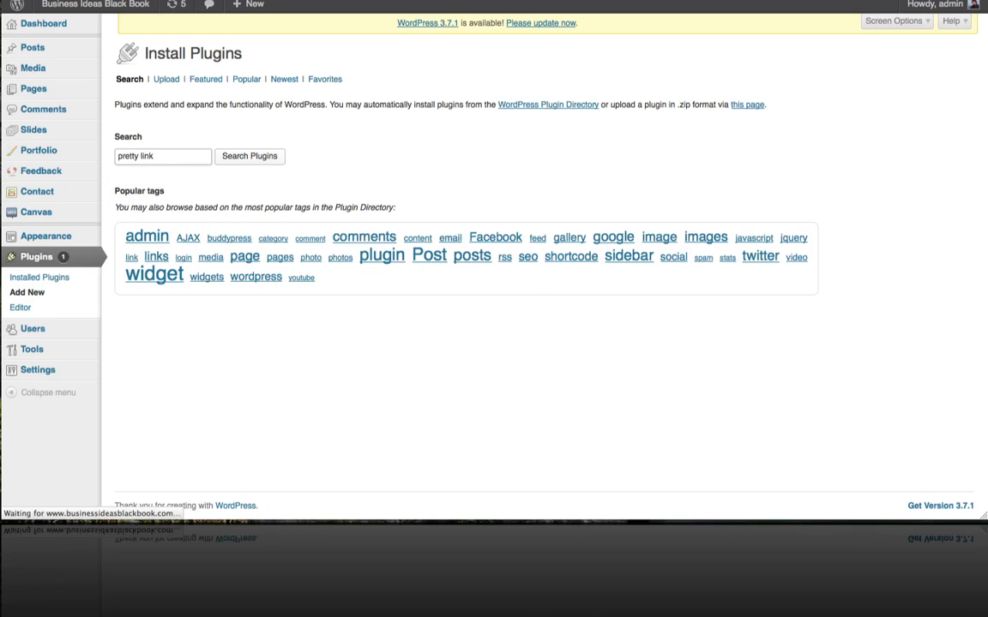
{"action": "left_click", "coordinate": [249, 156]}
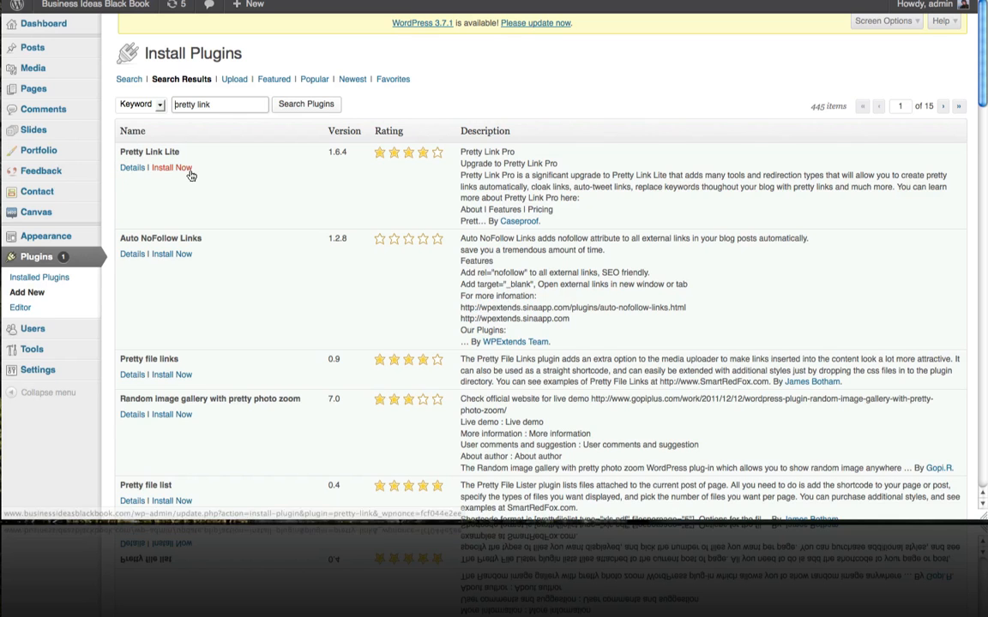
{"action": "left_click", "coordinate": [170, 167]}
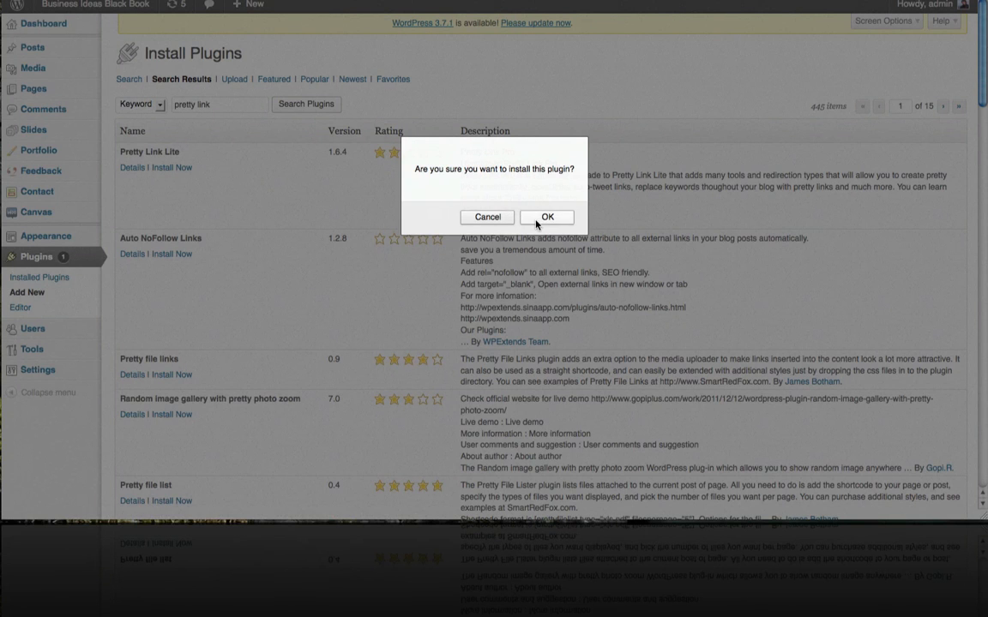
{"action": "left_click", "coordinate": [547, 216]}
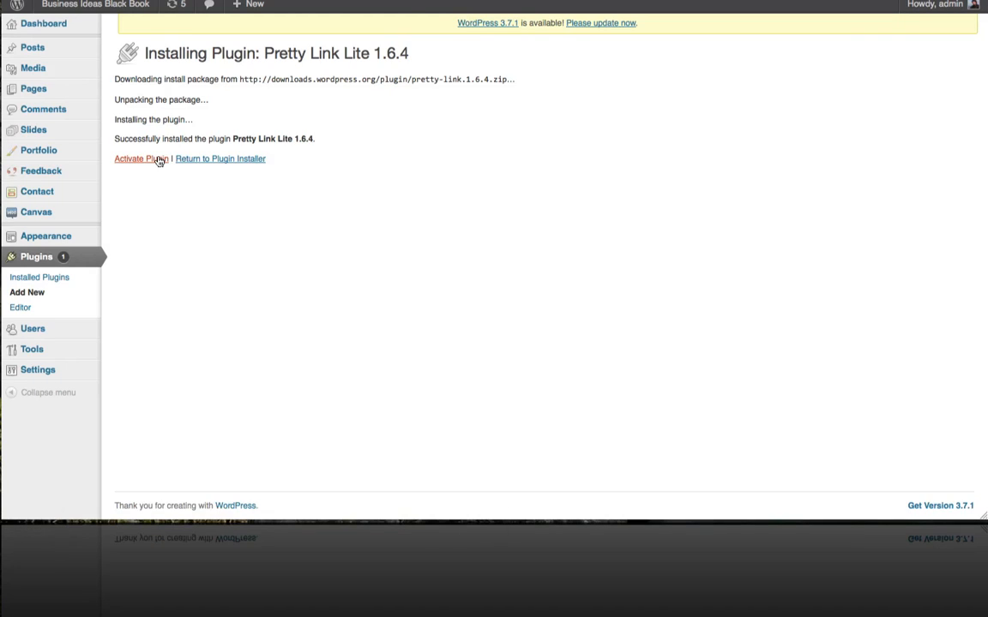
{"action": "left_click", "coordinate": [140, 159]}
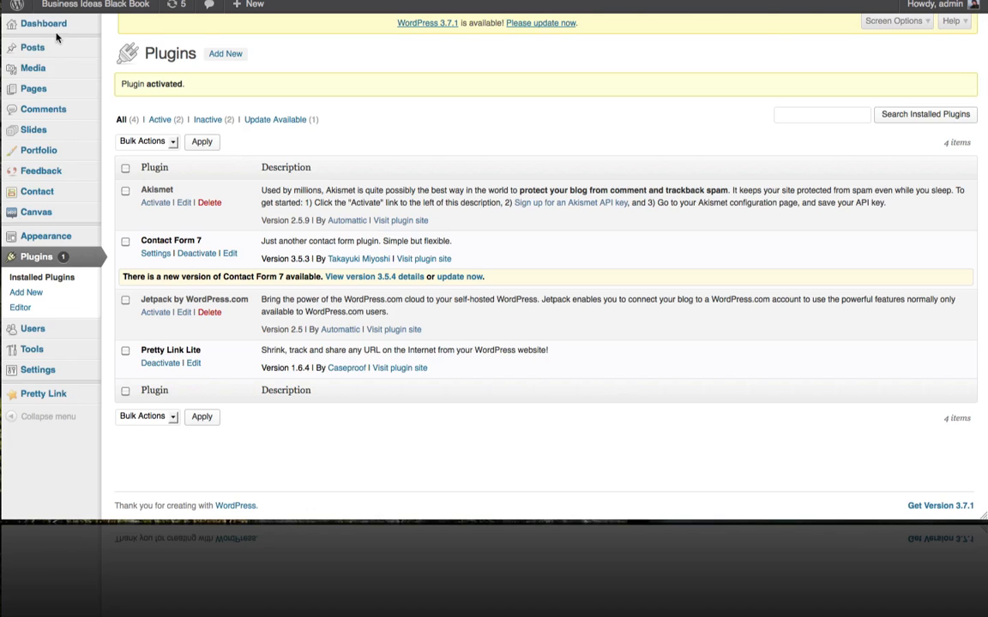
Step: Scroll the admin Dashboard down to the Pretty Link Quick Add widget
{"action": "left_click", "coordinate": [43, 24]}
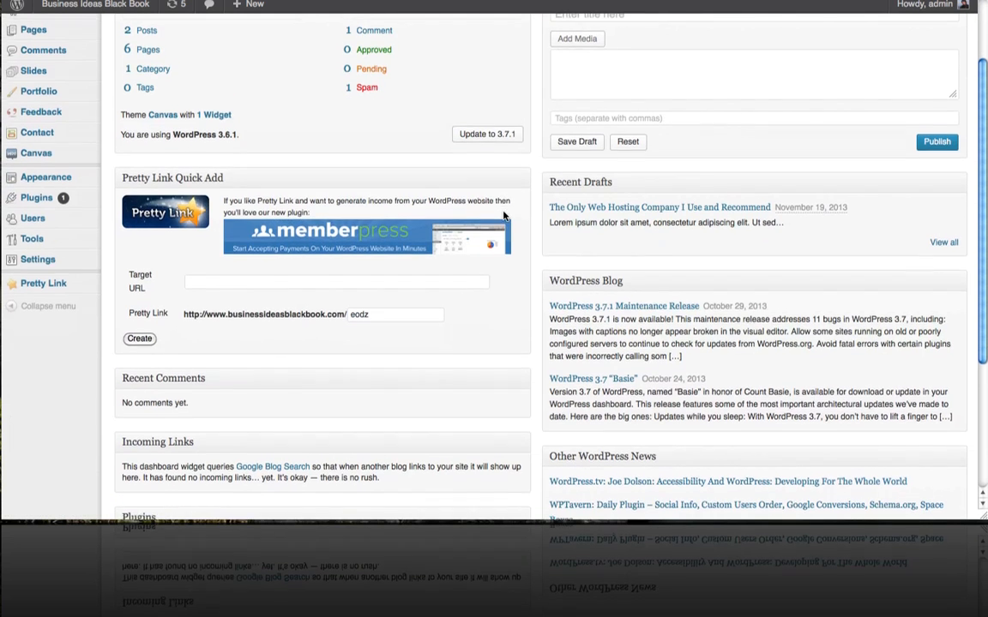
{"action": "scroll", "scroll_direction": "down", "scroll_amount": 3}
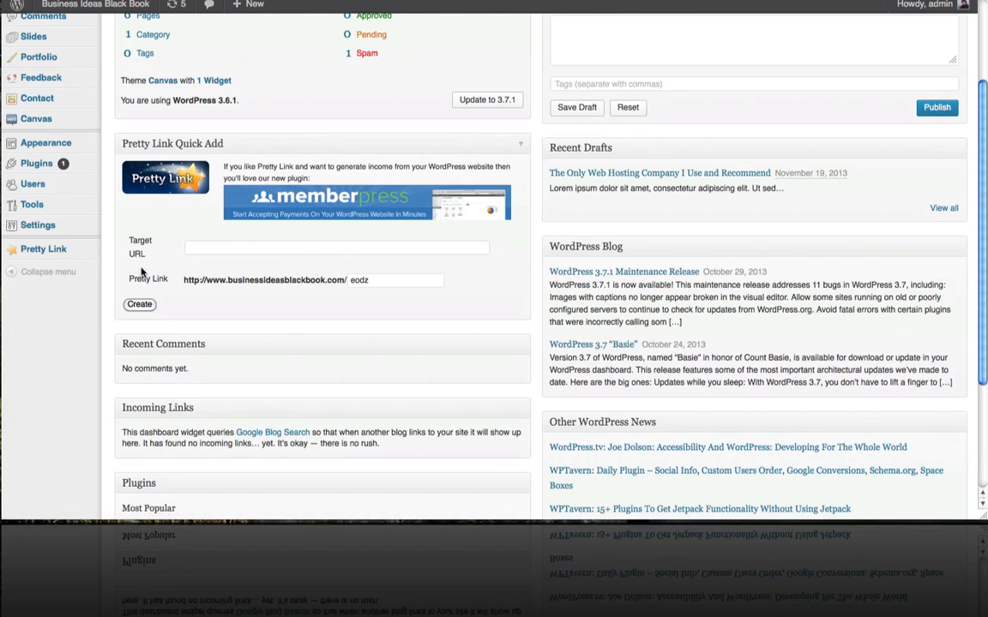
{"action": "mouse_move", "coordinate": [415, 320]}
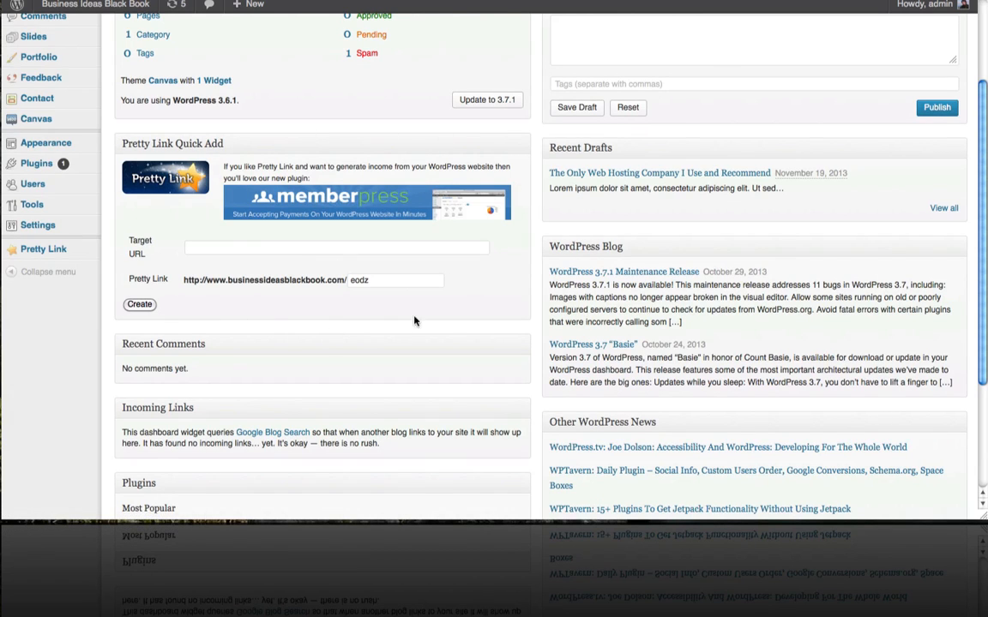
{"action": "mouse_move", "coordinate": [461, 301]}
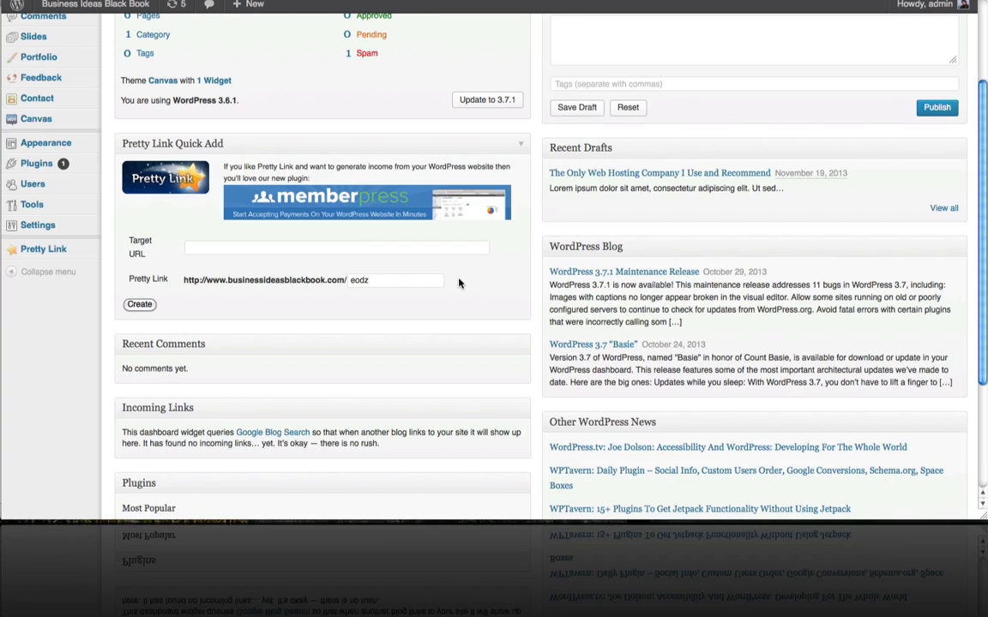
{"action": "left_click", "coordinate": [336, 247]}
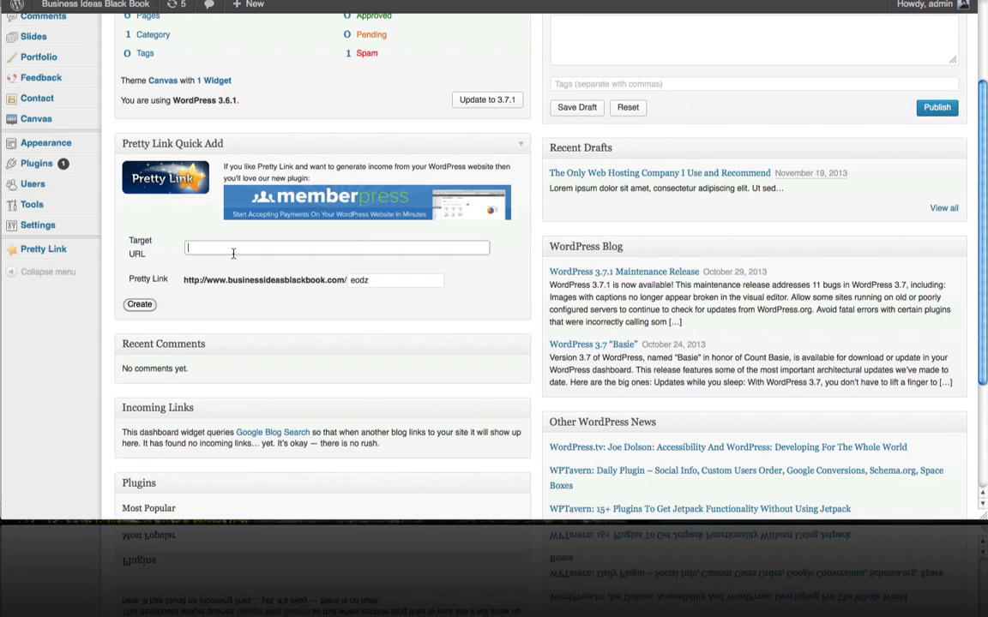
{"action": "type", "text": "http://www.bluehost.com/track/bmedia"}
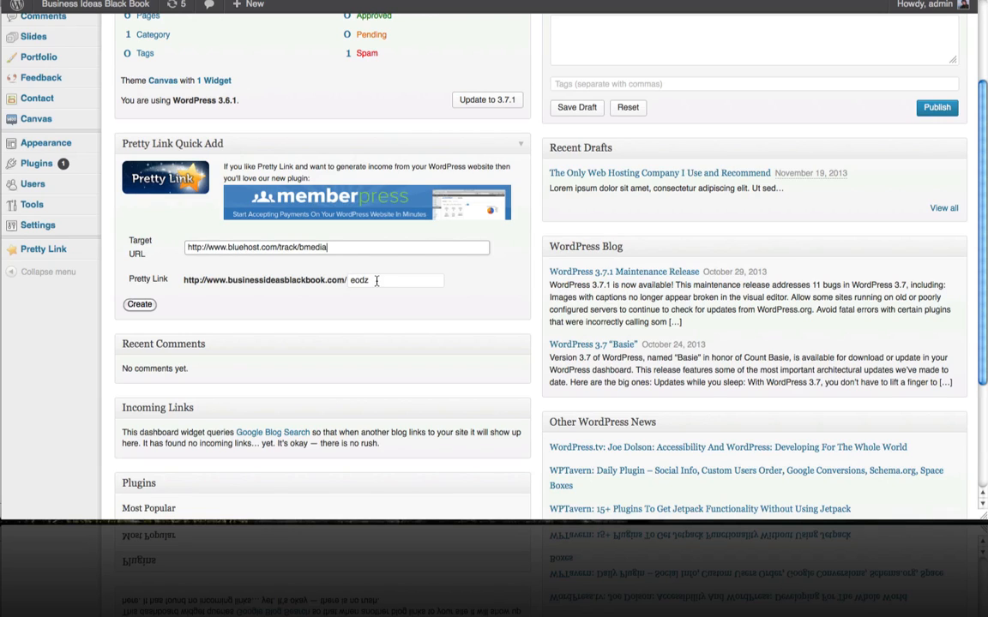
{"action": "double_click", "coordinate": [358, 279]}
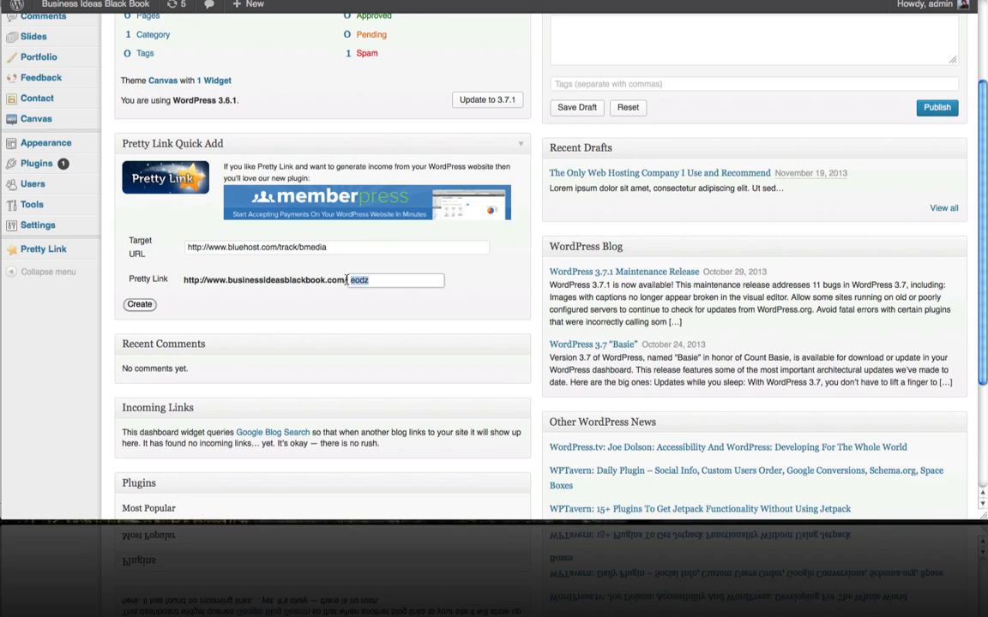
{"action": "type", "text": "getbluehost"}
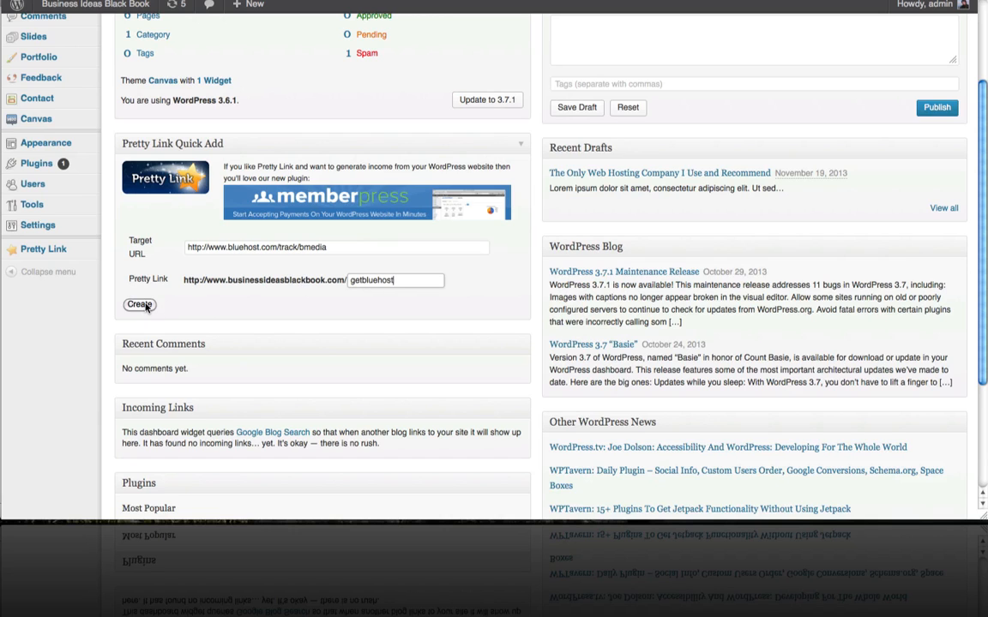
{"action": "left_click", "coordinate": [139, 304]}
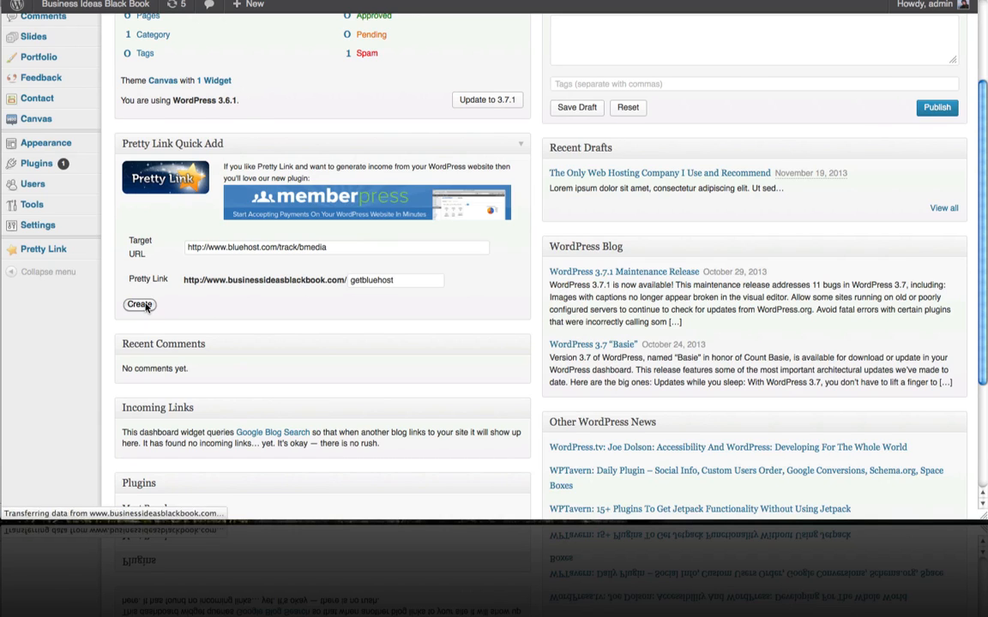
{"action": "left_click", "coordinate": [139, 305]}
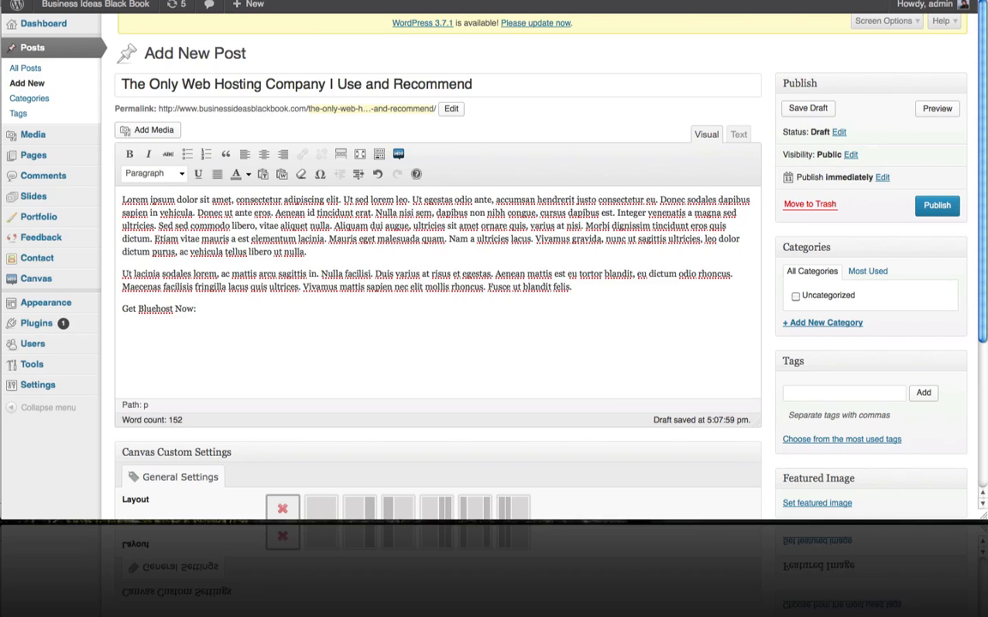
{"action": "type", "text": "http://www.businessideasblackbook.com/getbluehost"}
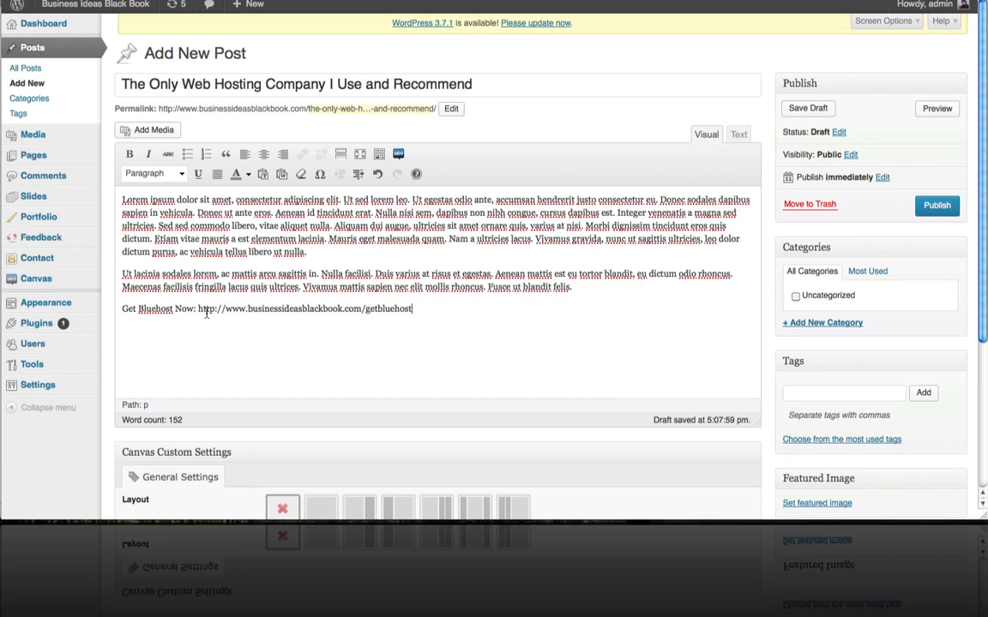
{"action": "left_click_drag", "start_coordinate": [198, 309], "coordinate": [412, 309]}
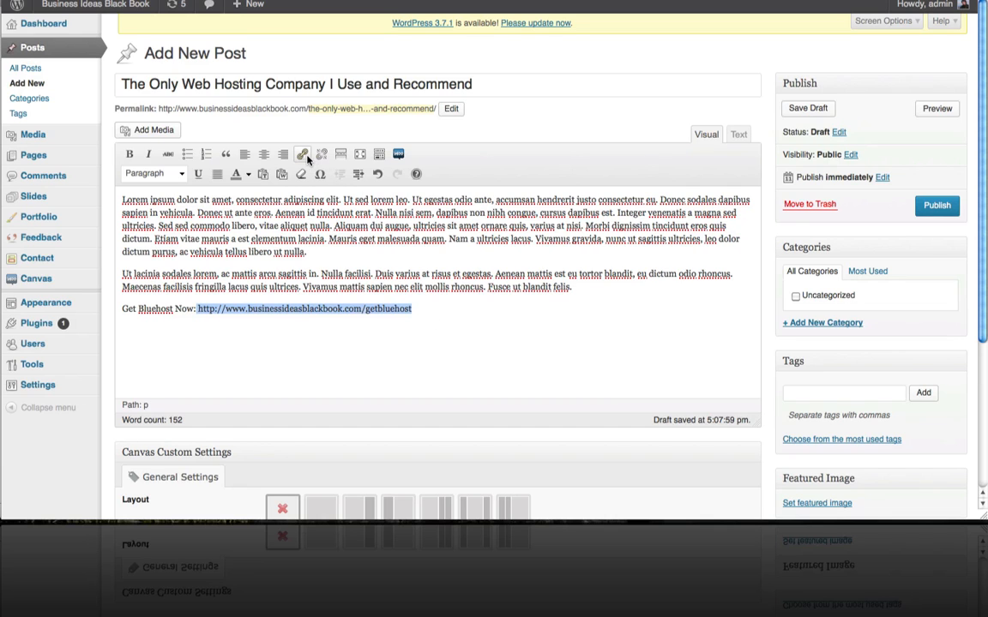
{"action": "left_click", "coordinate": [302, 154]}
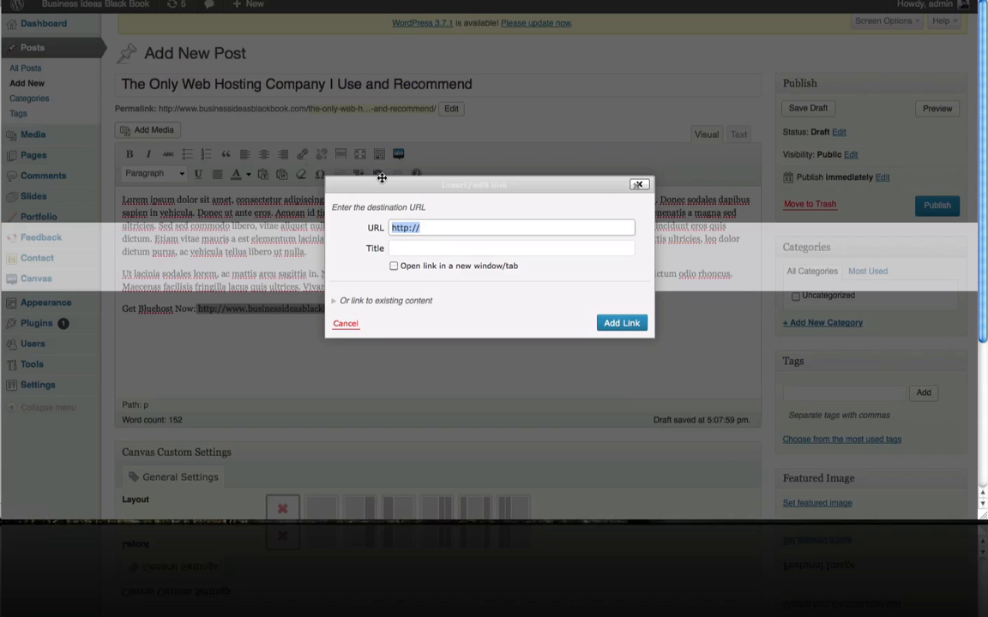
{"action": "left_click", "coordinate": [621, 323]}
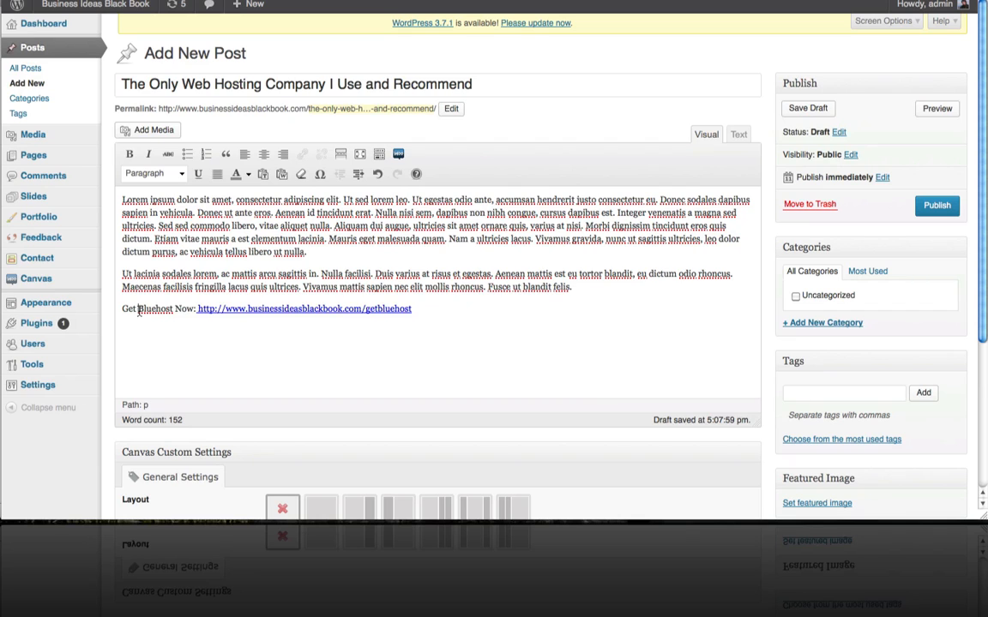
Step: Hyperlink the word 'Bluehost' to the getbluehost short link
{"action": "double_click", "coordinate": [156, 308]}
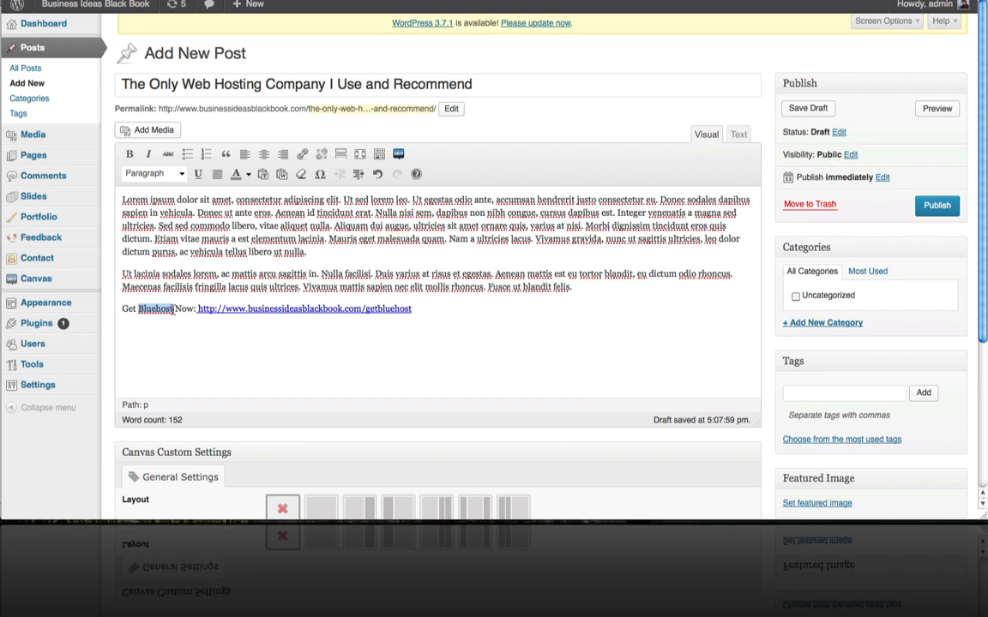
{"action": "left_click", "coordinate": [302, 155]}
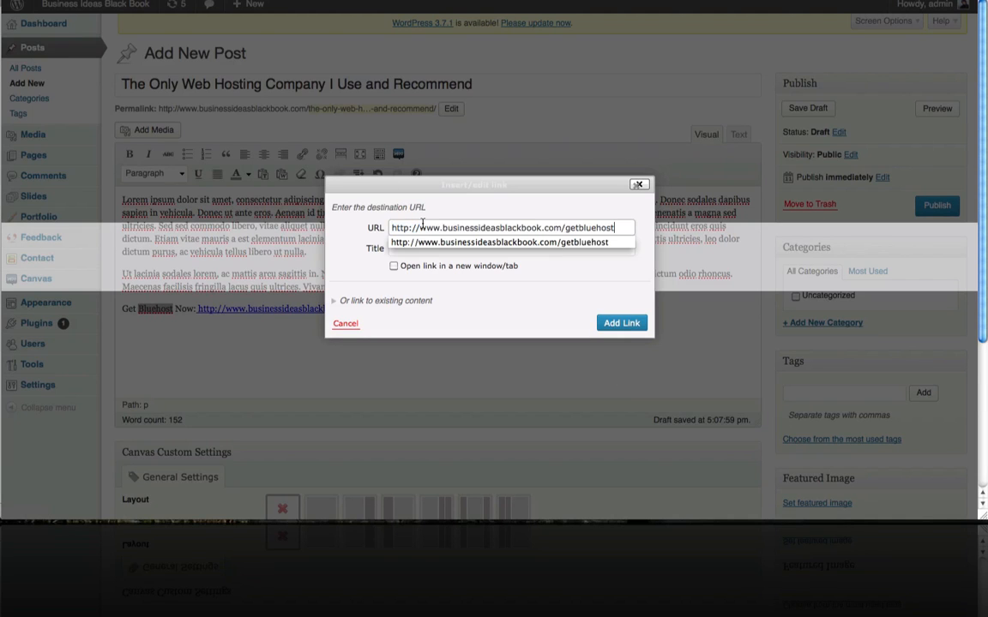
{"action": "left_click", "coordinate": [621, 323]}
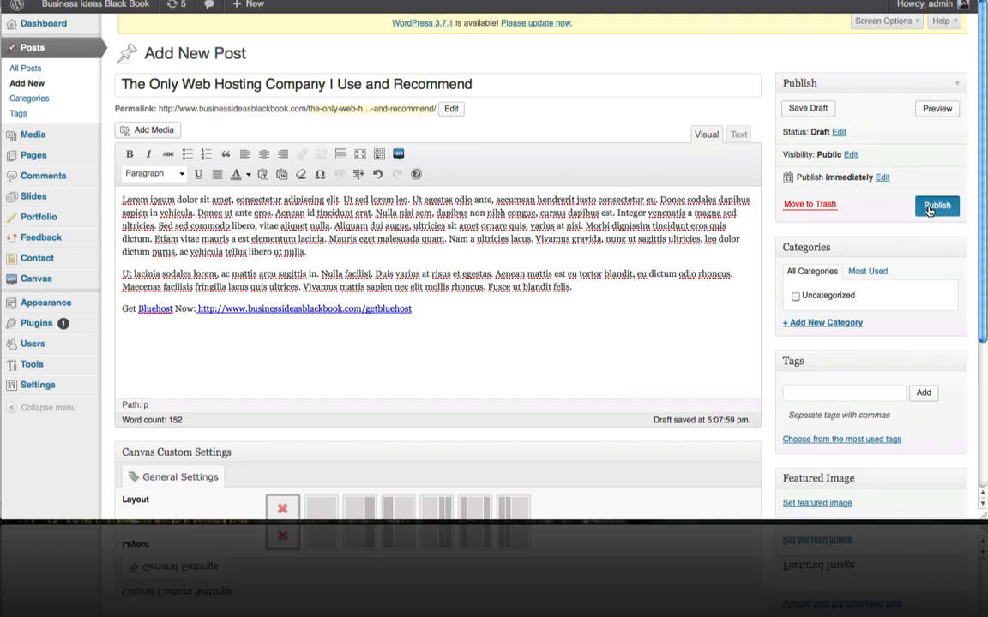
Step: Publish and view the post, then follow its getbluehost link to Bluehost
{"action": "left_click", "coordinate": [936, 205]}
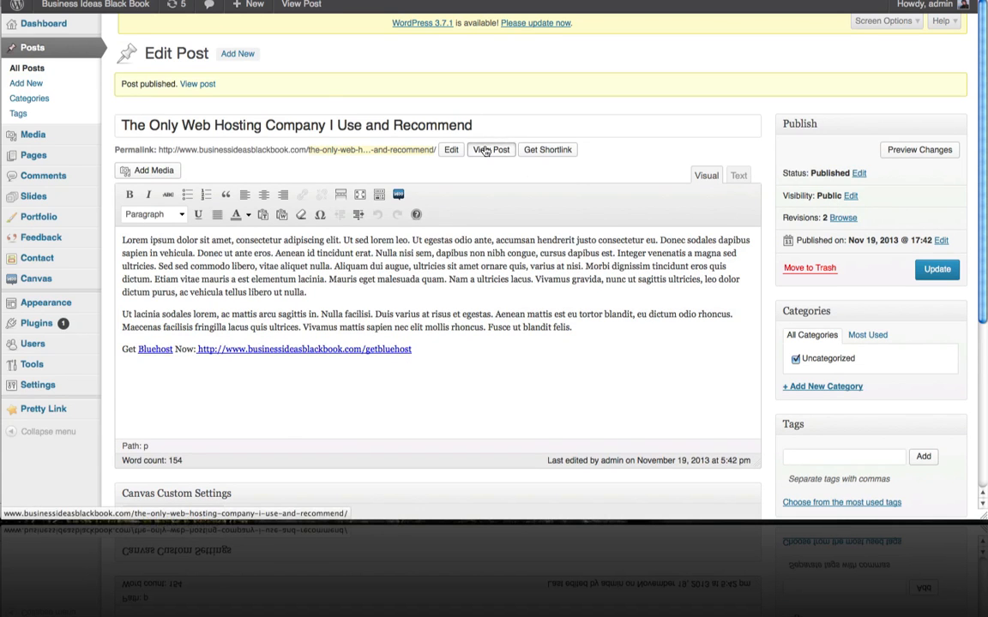
{"action": "left_click", "coordinate": [491, 149]}
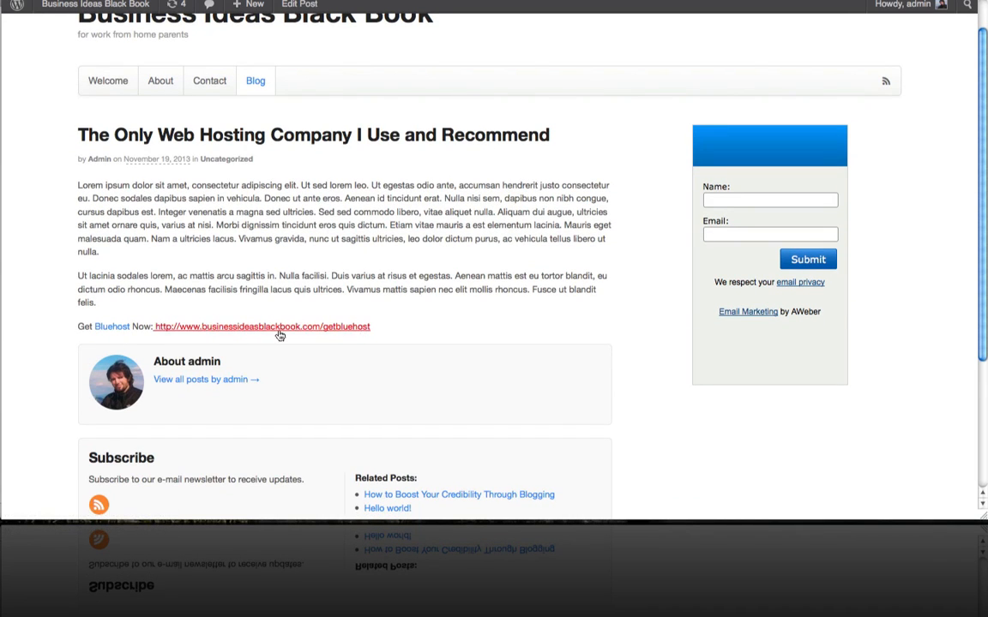
{"action": "mouse_move", "coordinate": [194, 333]}
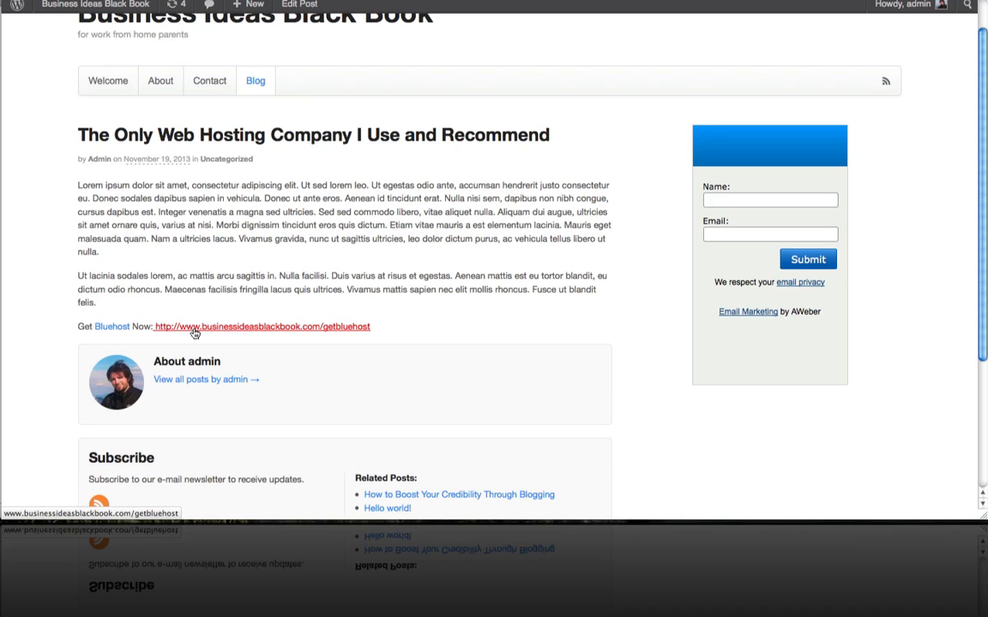
{"action": "left_click", "coordinate": [262, 327]}
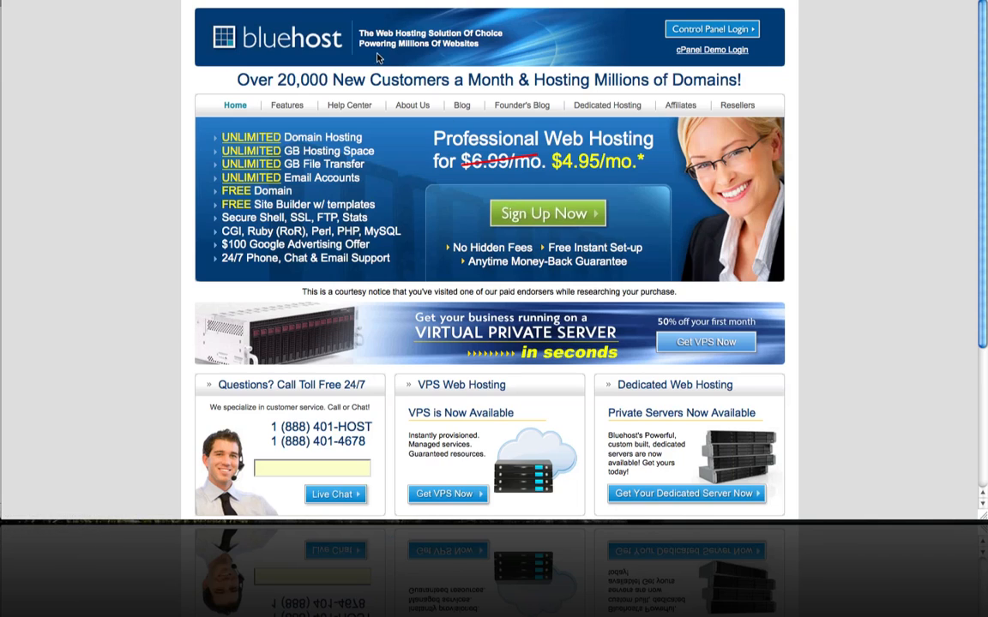